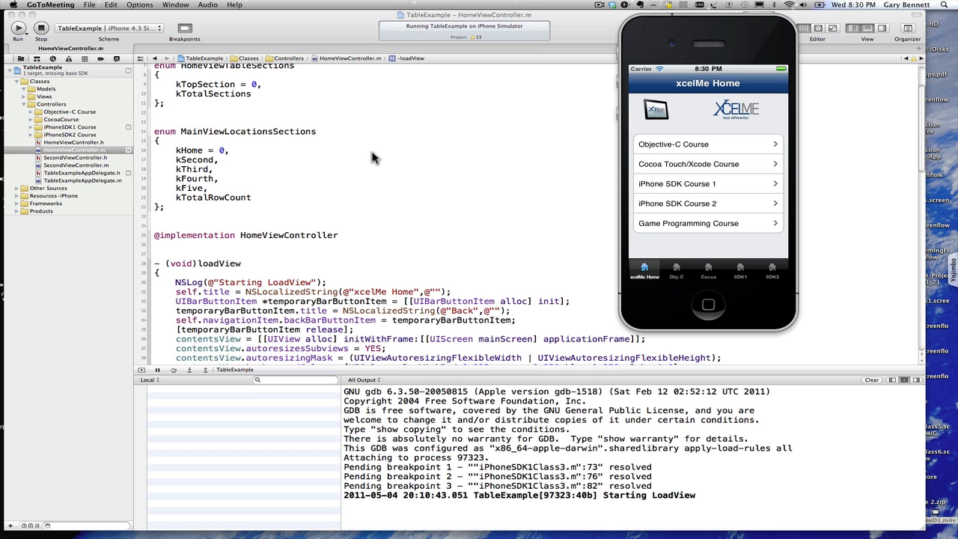
{"action": "mouse_move", "coordinate": [689, 182]}
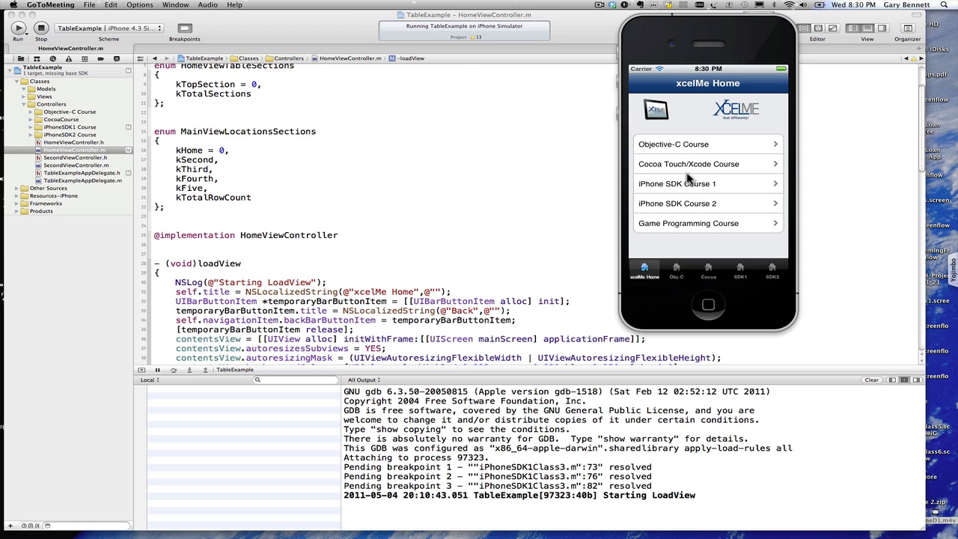
{"action": "mouse_move", "coordinate": [771, 84]}
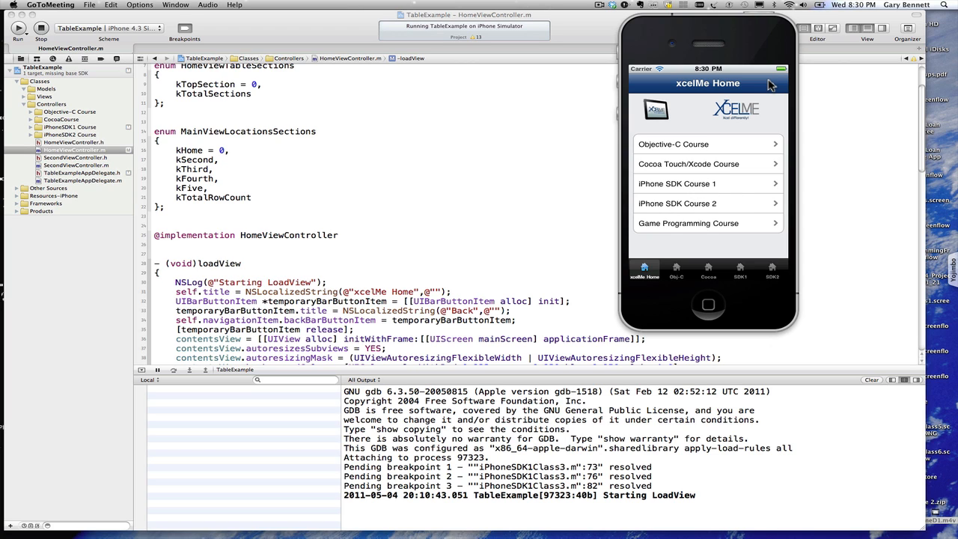
{"action": "mouse_move", "coordinate": [696, 262]}
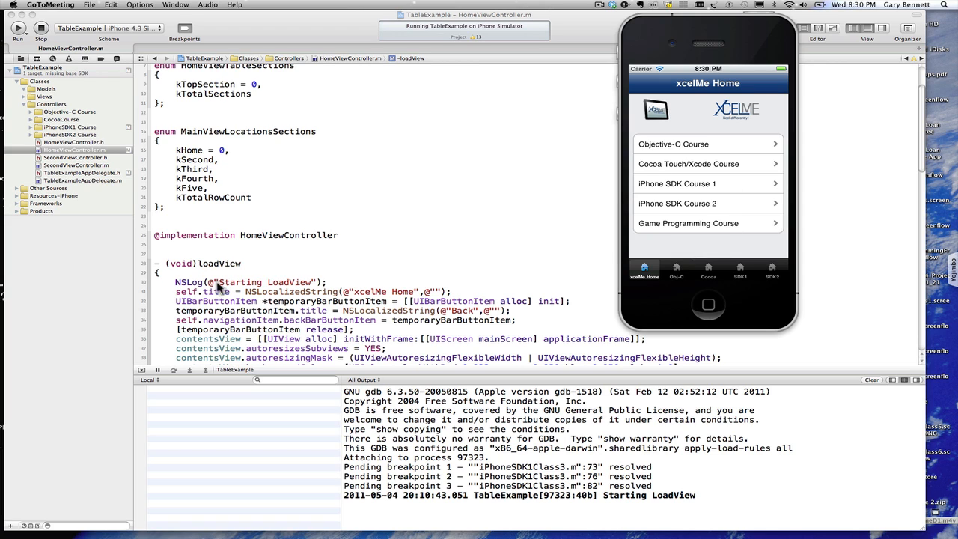
{"action": "mouse_move", "coordinate": [174, 286]}
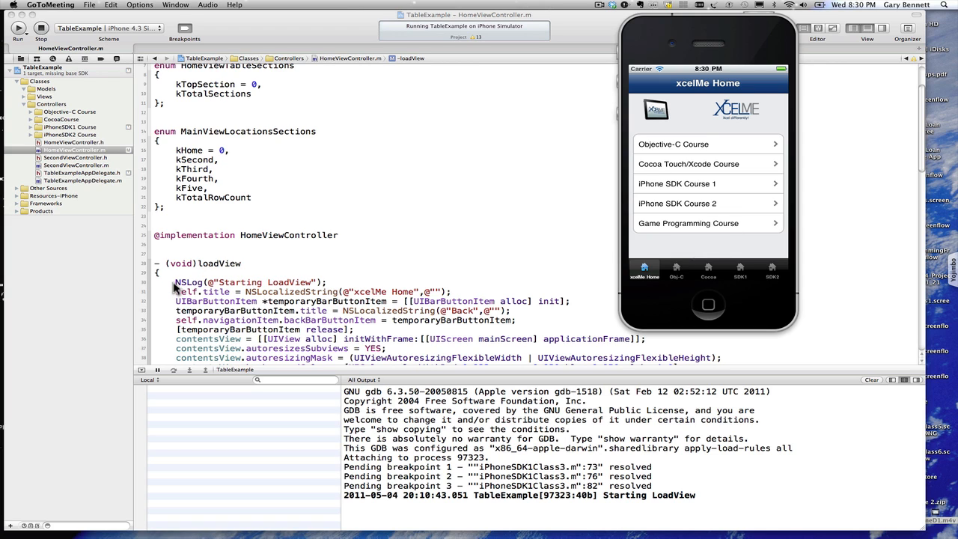
{"action": "mouse_move", "coordinate": [419, 325]}
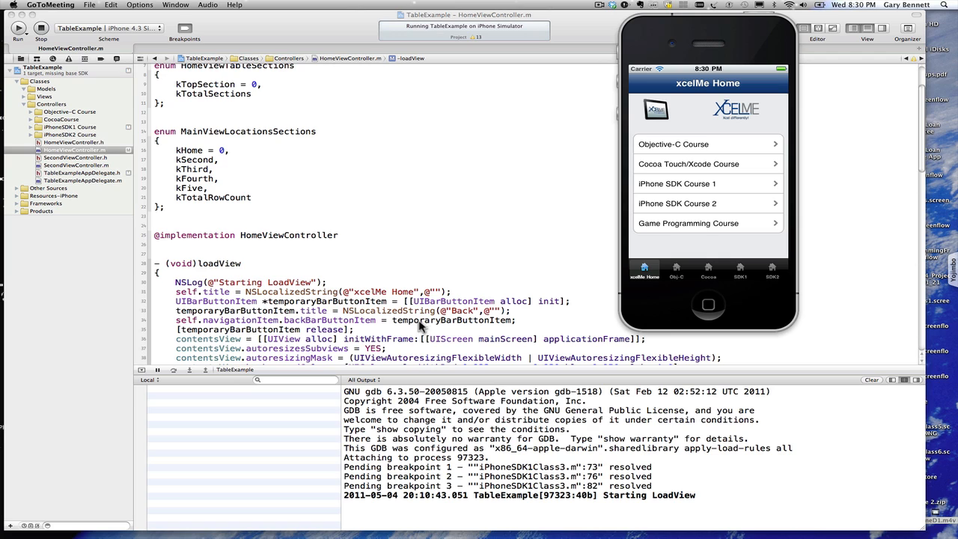
{"action": "mouse_move", "coordinate": [498, 506]}
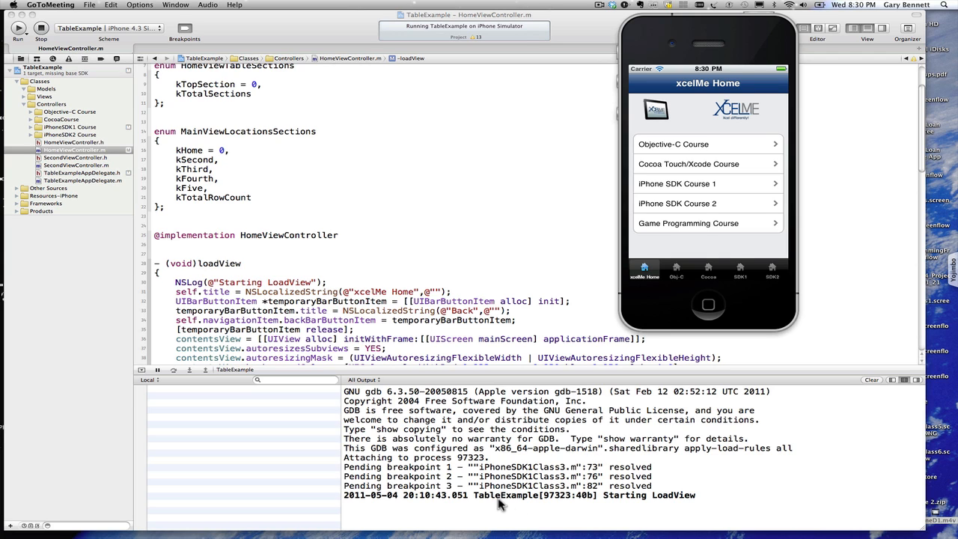
{"action": "mouse_move", "coordinate": [683, 513]}
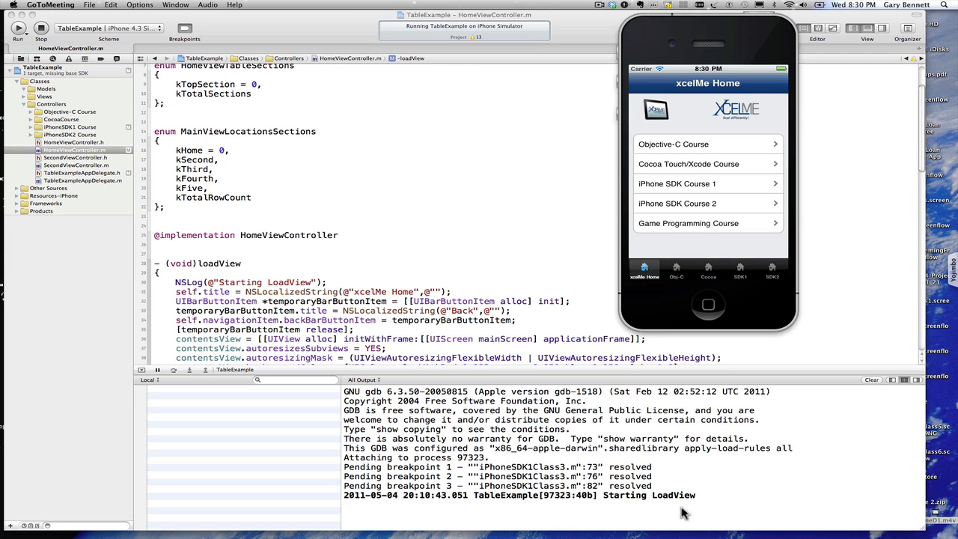
{"action": "mouse_move", "coordinate": [745, 497]}
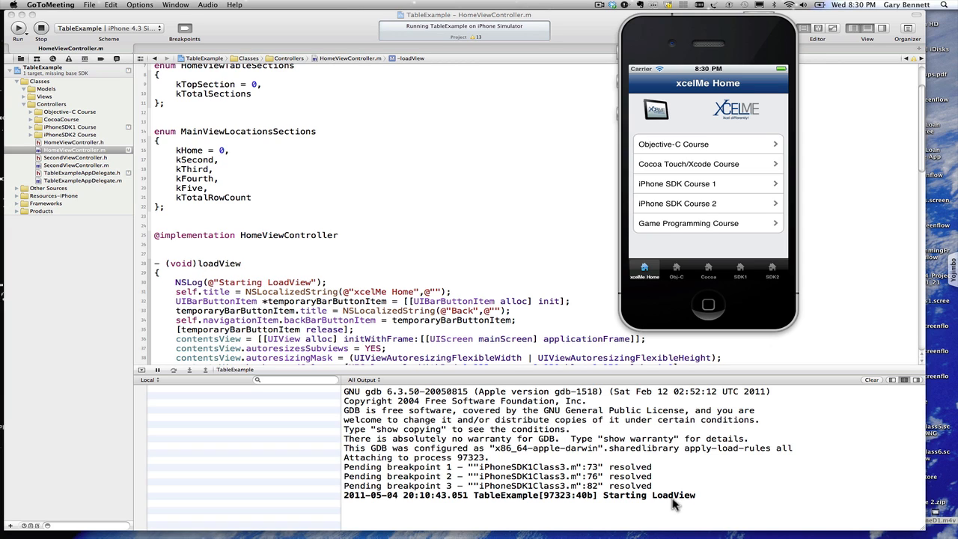
{"action": "mouse_move", "coordinate": [722, 511]}
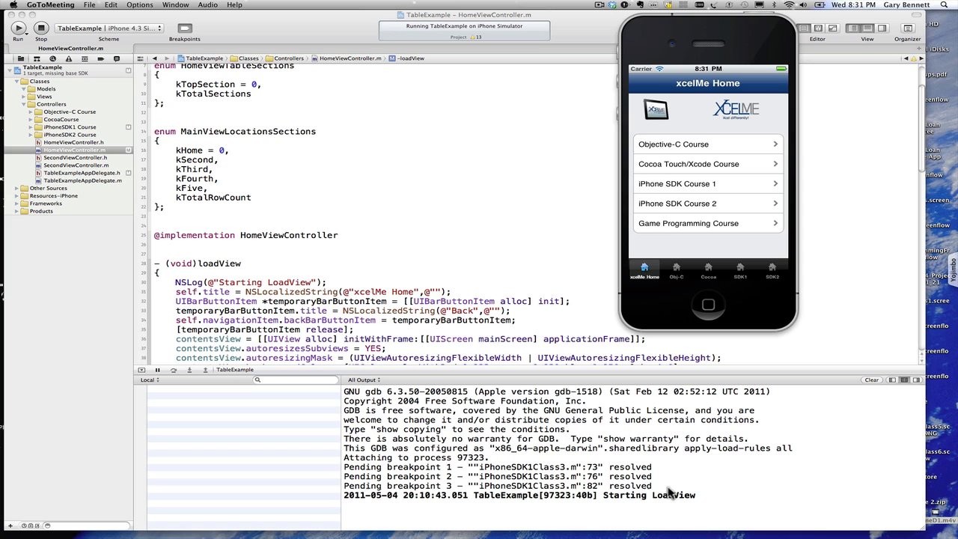
{"action": "mouse_move", "coordinate": [610, 499]}
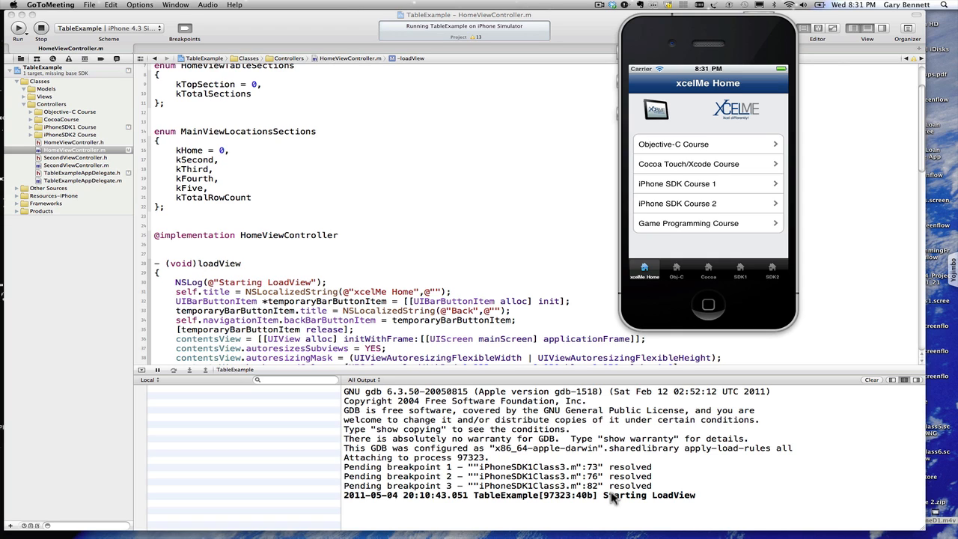
{"action": "mouse_move", "coordinate": [552, 196]}
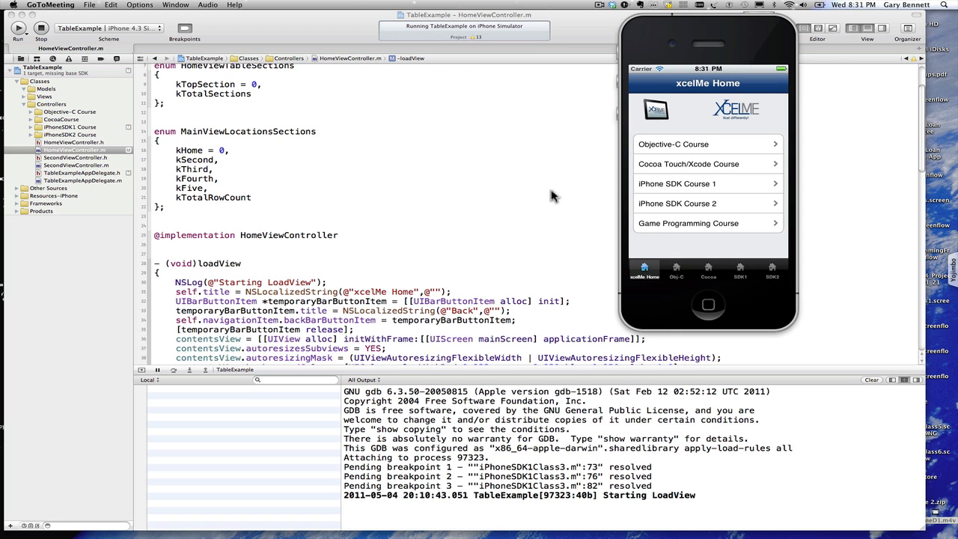
{"action": "mouse_move", "coordinate": [401, 187]}
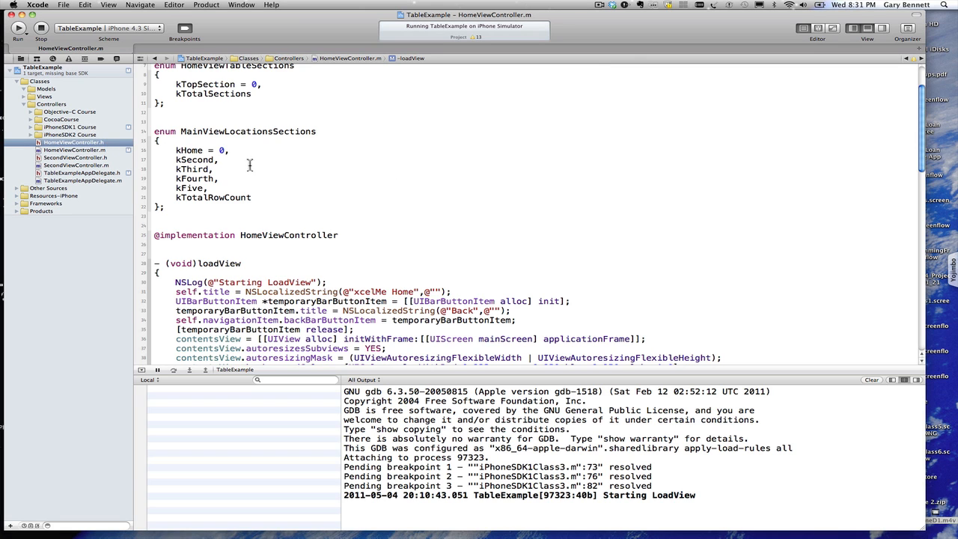
Step: Review the #ifdef DEBUG_MODE DebugLog( s, ... ) macro definitions in TableExampleAppDelegate.h
{"action": "left_click", "coordinate": [74, 141]}
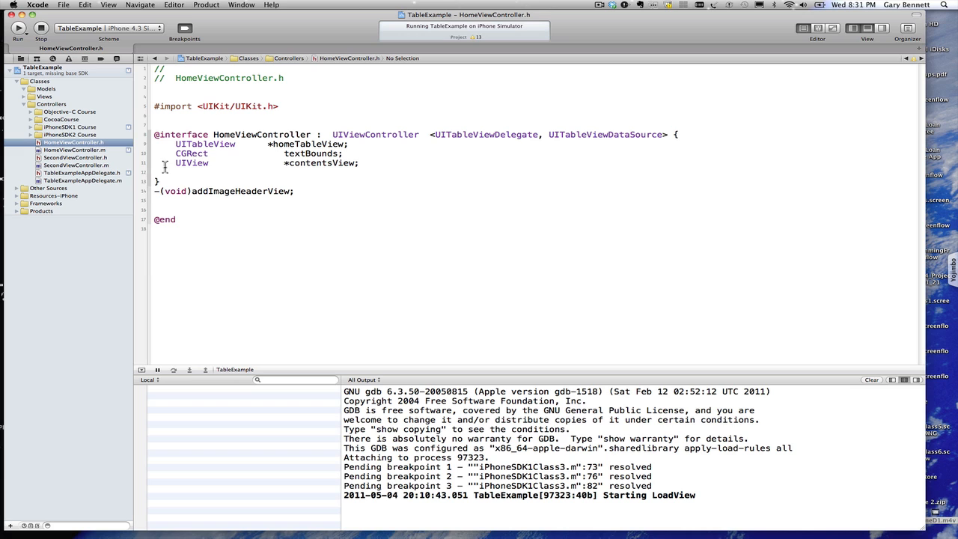
{"action": "left_click", "coordinate": [76, 173]}
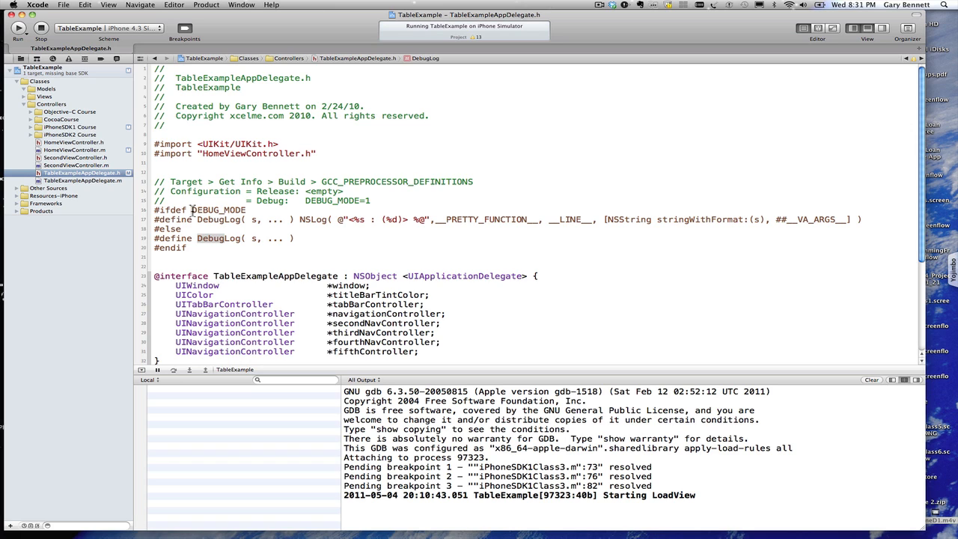
{"action": "double_click", "coordinate": [220, 210]}
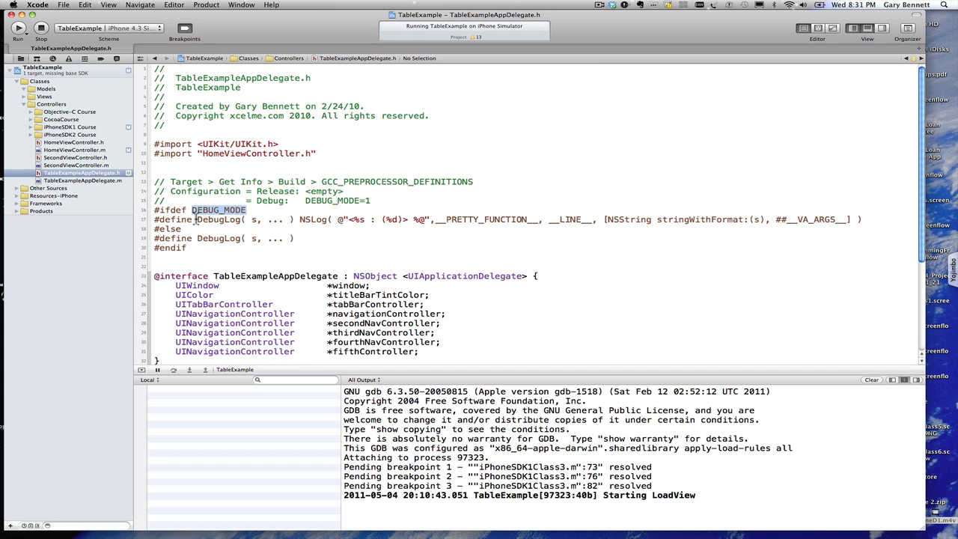
{"action": "left_click", "coordinate": [236, 220]}
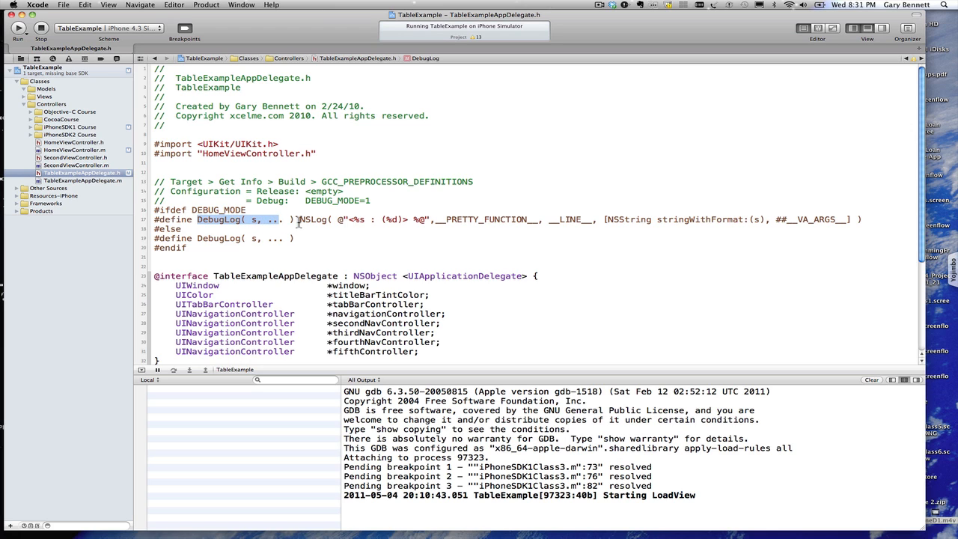
{"action": "left_click_drag", "start_coordinate": [298, 219], "coordinate": [404, 219]}
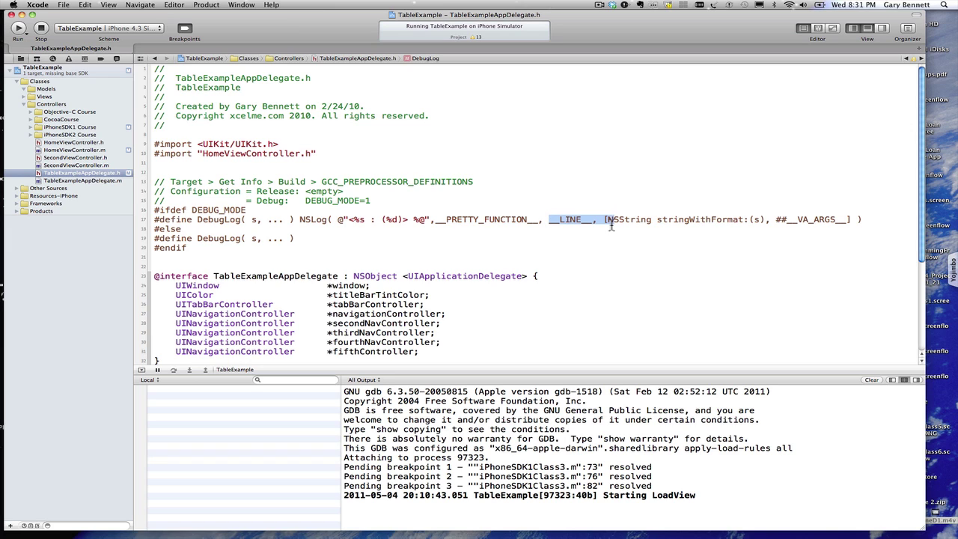
{"action": "mouse_move", "coordinate": [718, 231]}
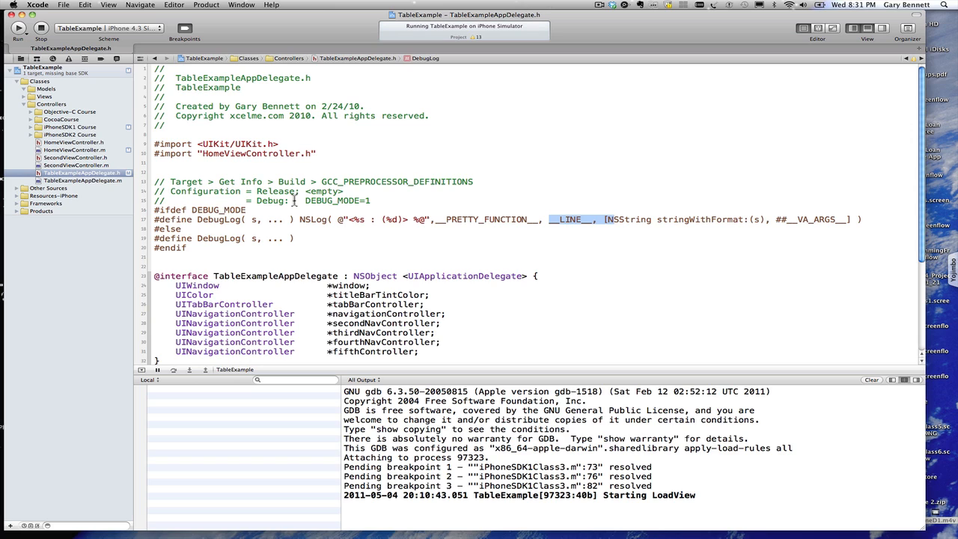
{"action": "mouse_move", "coordinate": [233, 238]}
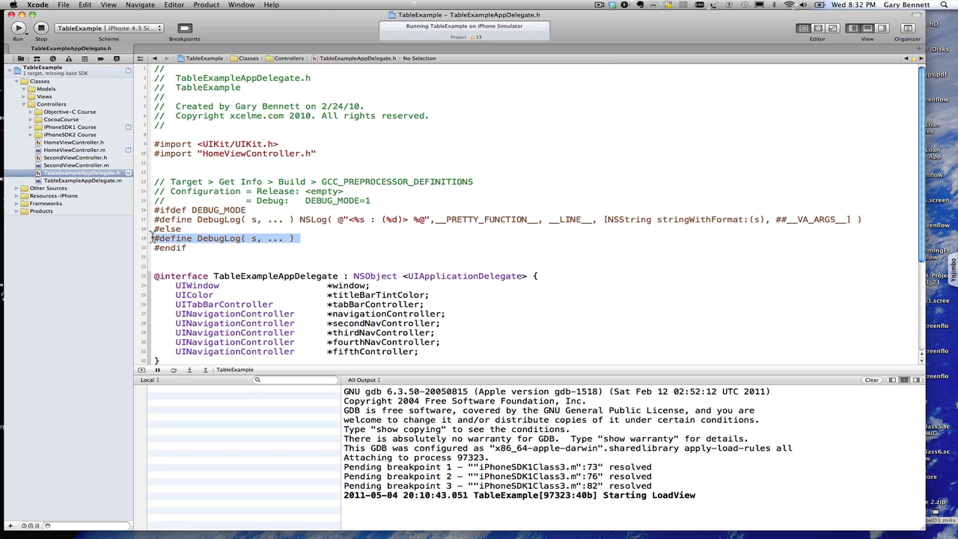
{"action": "mouse_move", "coordinate": [197, 252]}
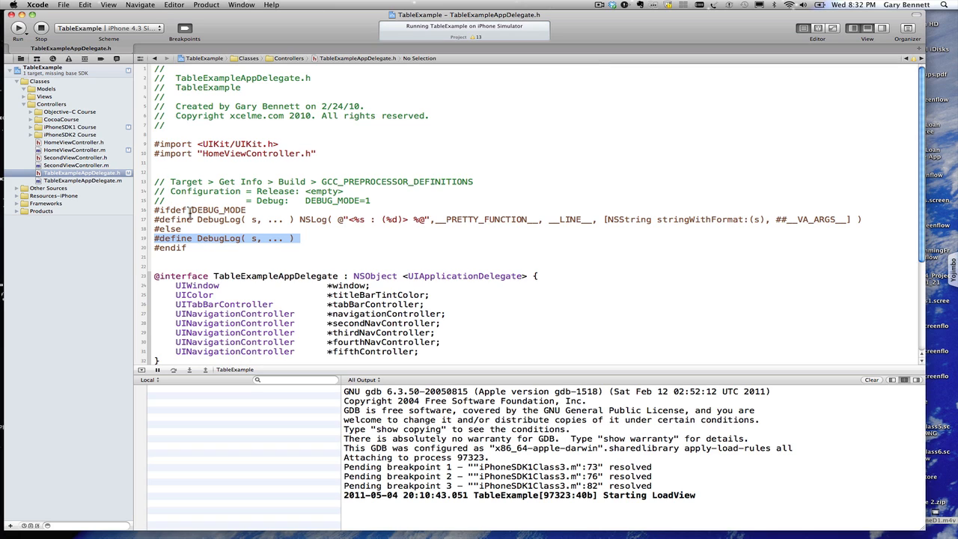
{"action": "double_click", "coordinate": [218, 219]}
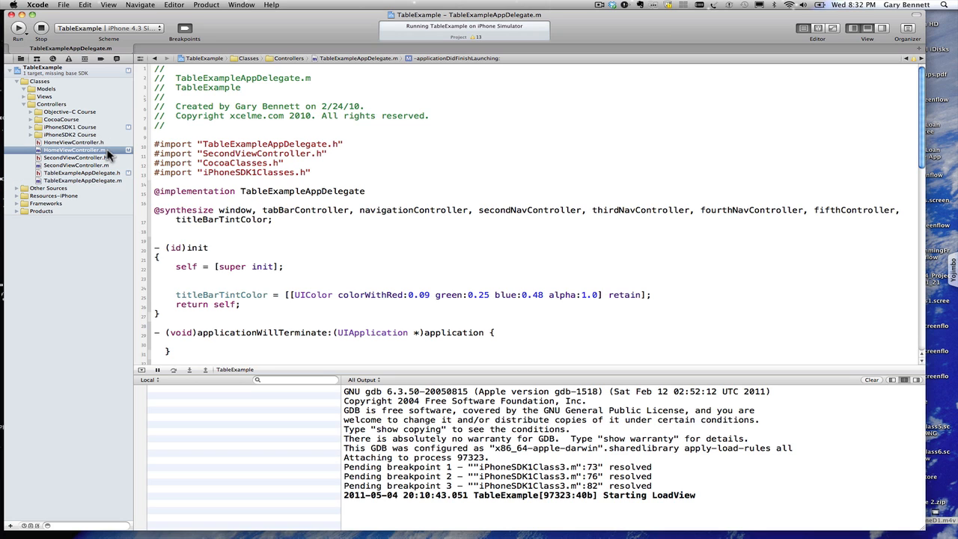
Step: In HomeViewController.m, change loadView's 'Starting LoadView' NSLog call to DebugLog
{"action": "left_click", "coordinate": [77, 149]}
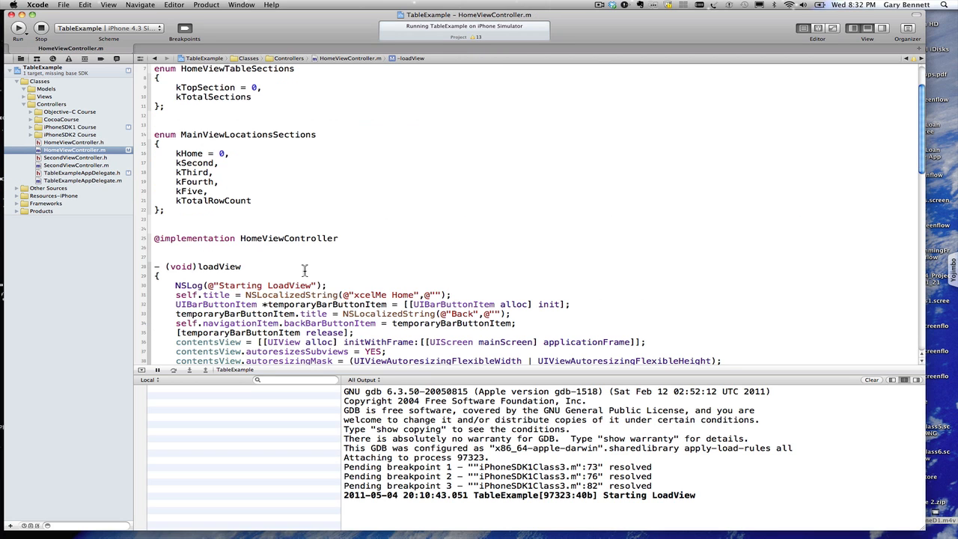
{"action": "type", "text": "DebugLog"}
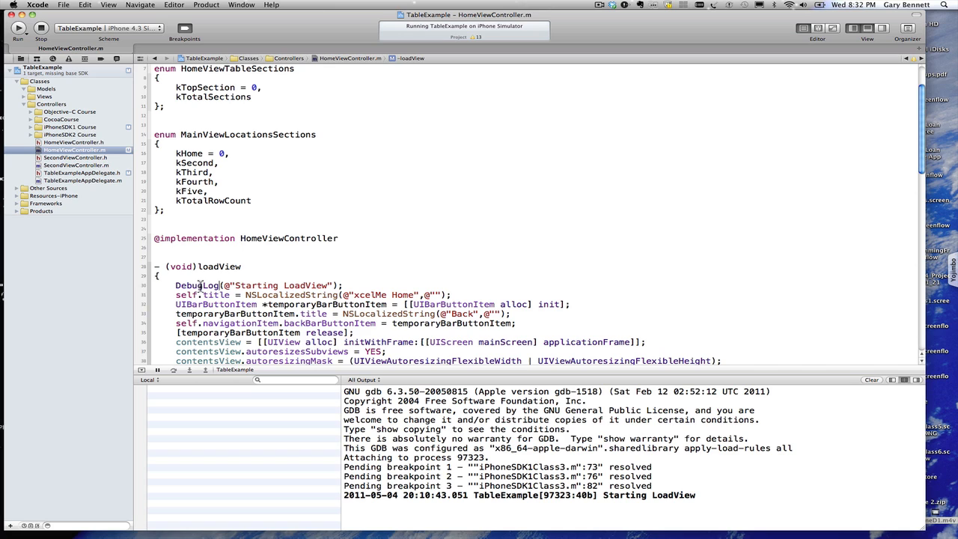
{"action": "mouse_move", "coordinate": [223, 285]}
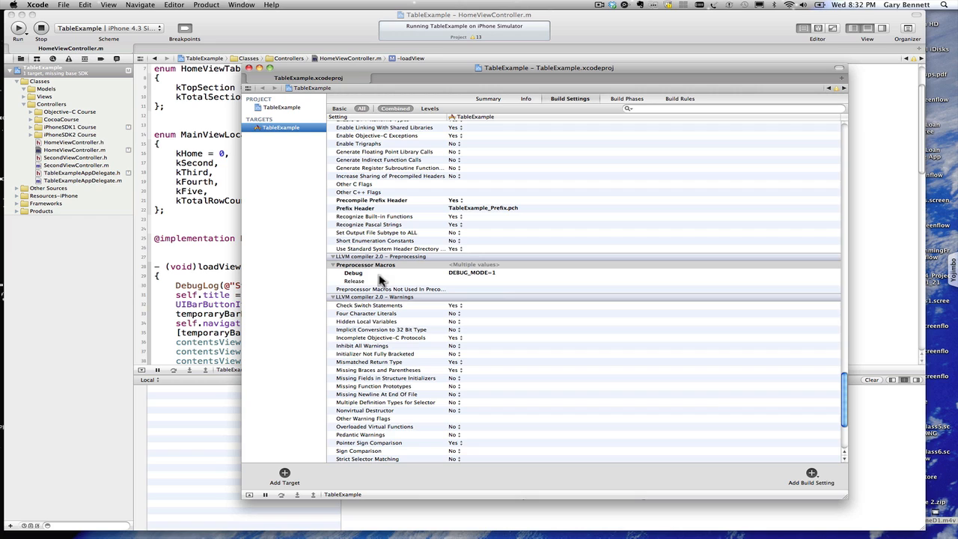
{"action": "mouse_move", "coordinate": [375, 272]}
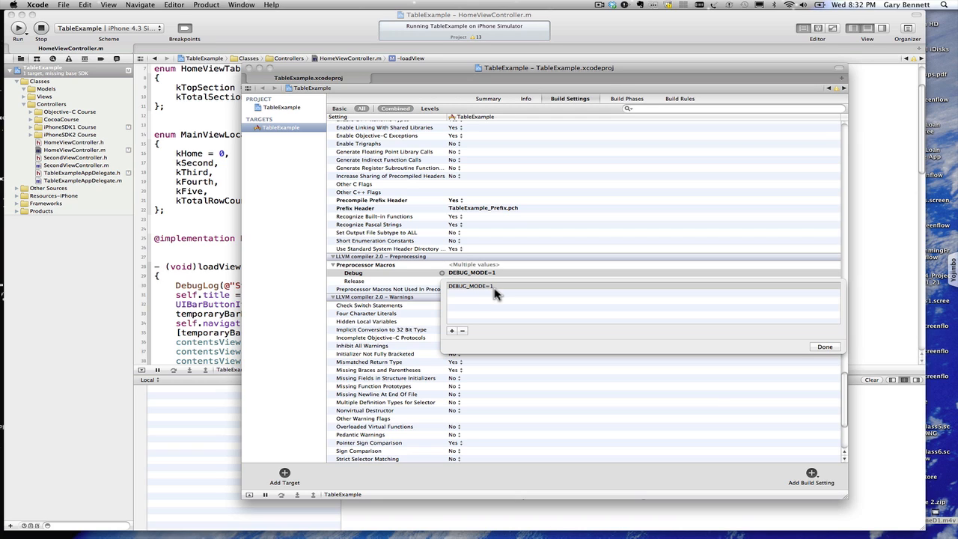
{"action": "mouse_move", "coordinate": [480, 293]}
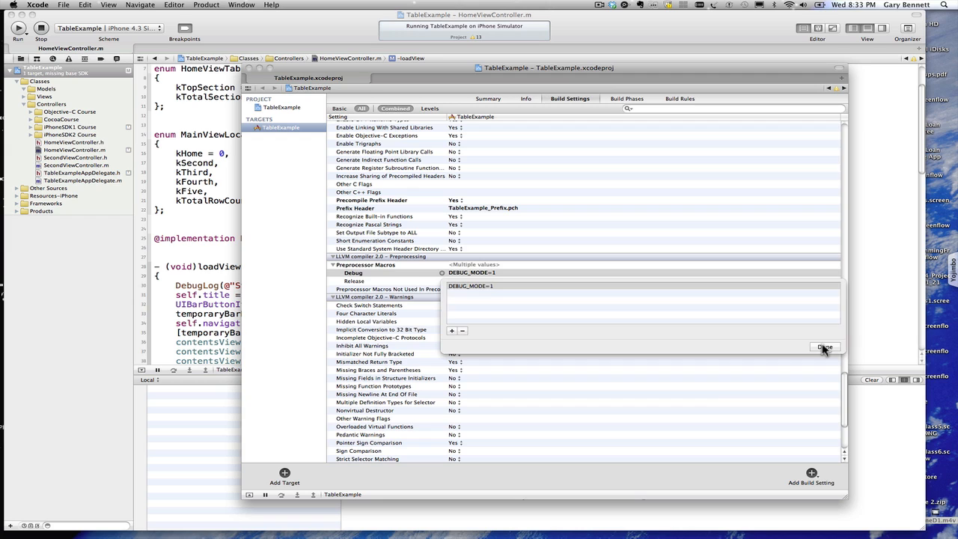
{"action": "left_click", "coordinate": [826, 346]}
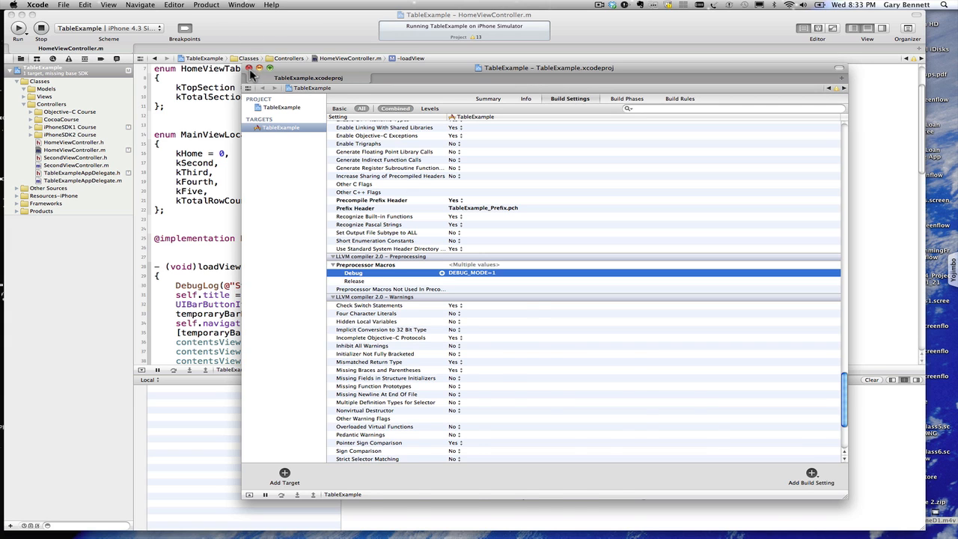
{"action": "left_click", "coordinate": [250, 72]}
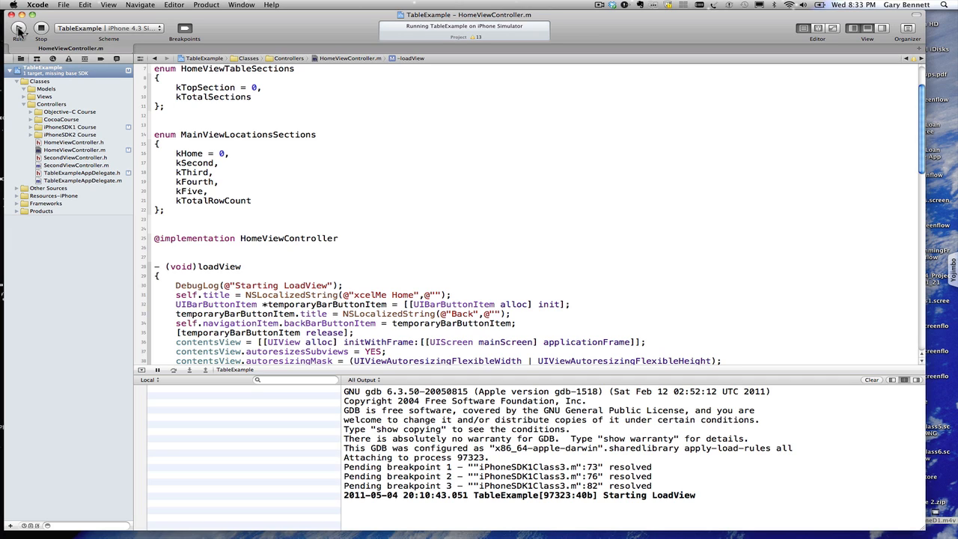
{"action": "mouse_move", "coordinate": [149, 36]}
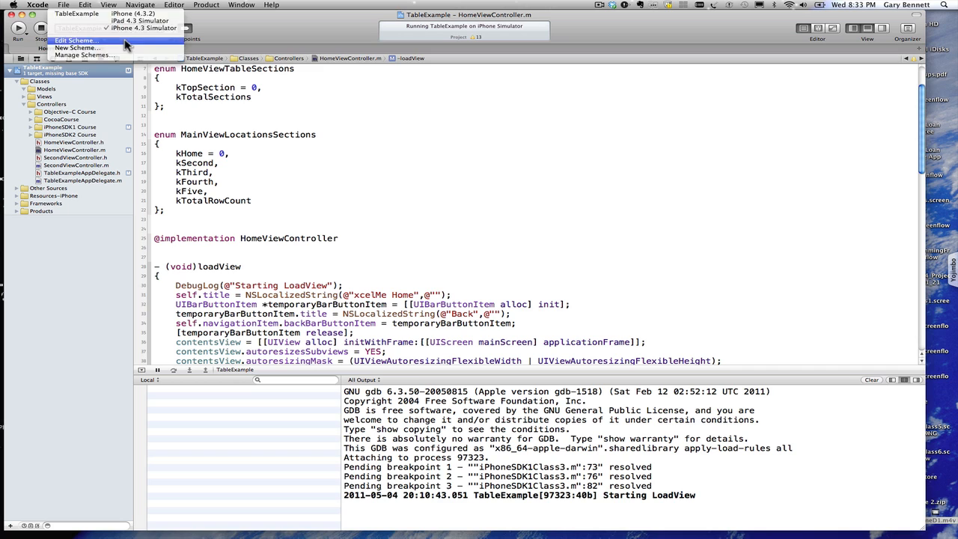
Step: Set the TableExample scheme's Run build configuration to Debug and confirm with OK
{"action": "left_click", "coordinate": [83, 40]}
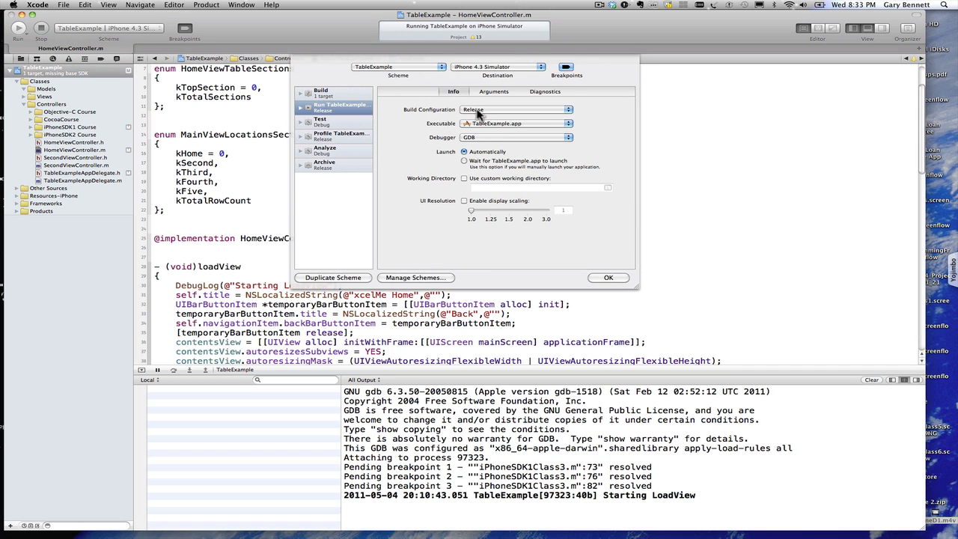
{"action": "left_click", "coordinate": [516, 109]}
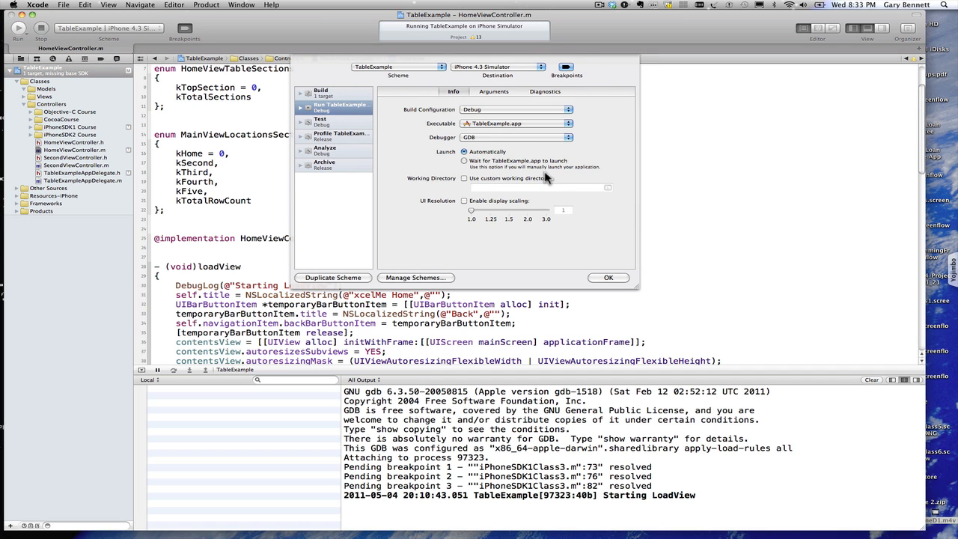
{"action": "mouse_move", "coordinate": [382, 118]}
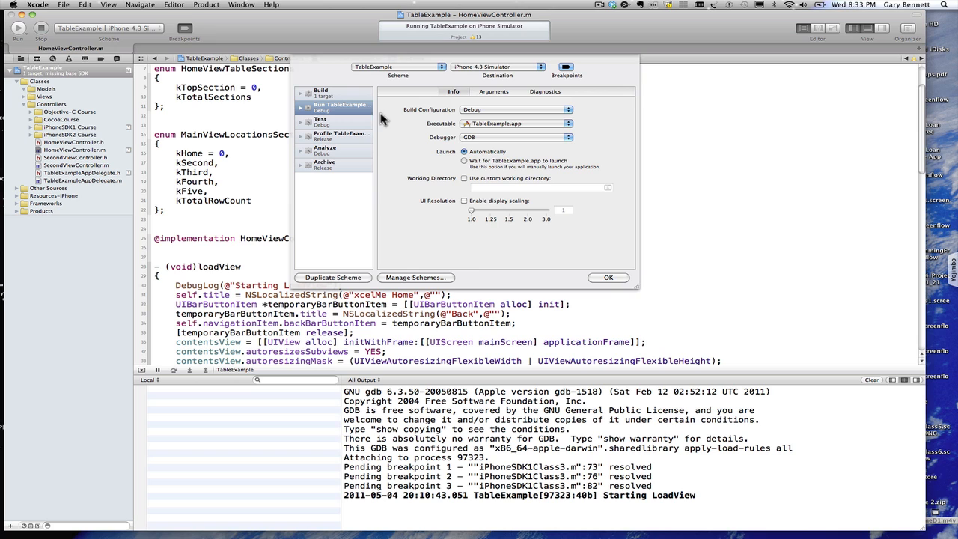
{"action": "mouse_move", "coordinate": [609, 278]}
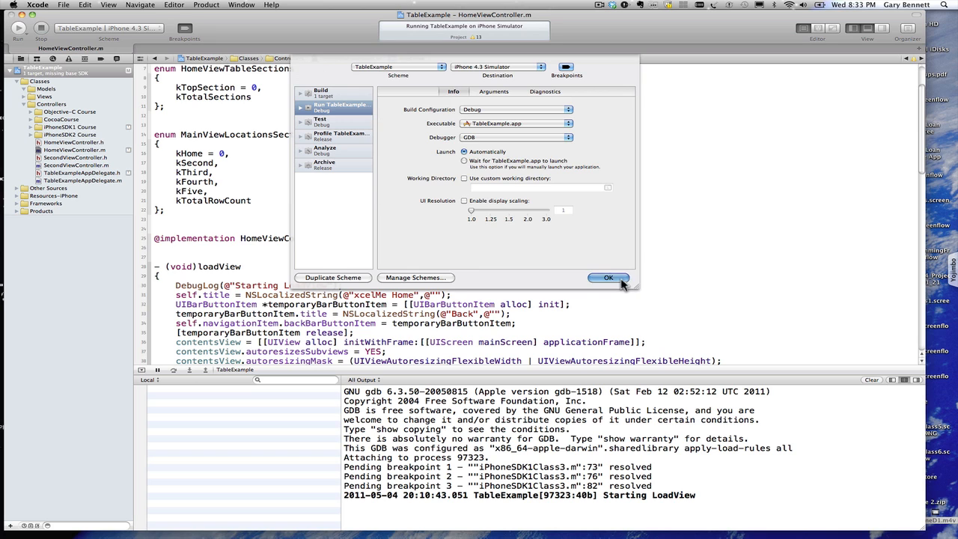
{"action": "left_click", "coordinate": [609, 278]}
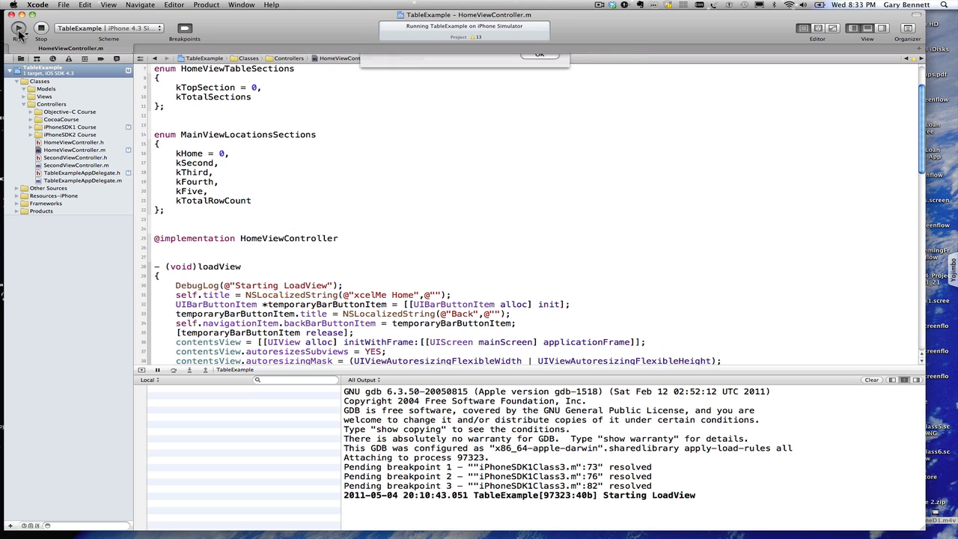
Step: Dismiss the 'Simulator in use' alert, then rebuild and relaunch TableExample in the simulator
{"action": "left_click", "coordinate": [18, 34]}
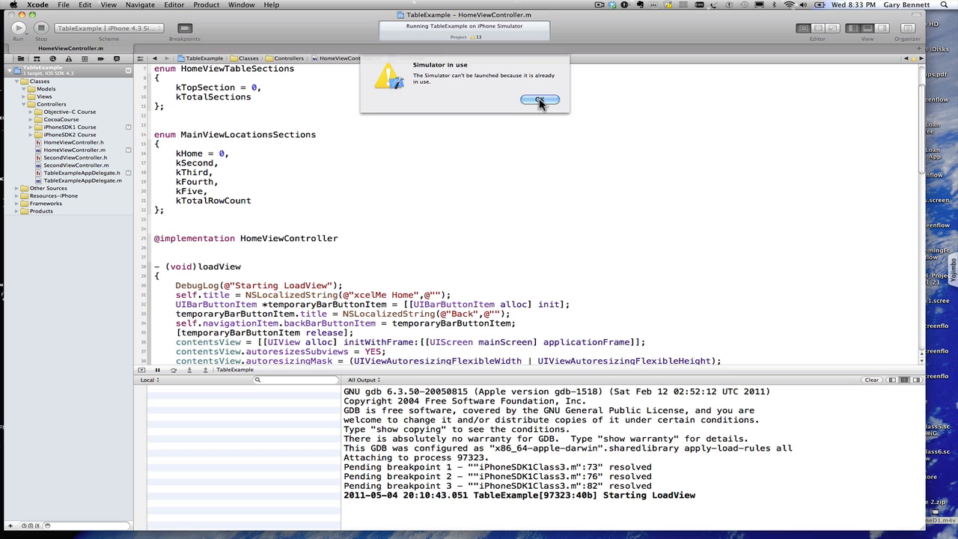
{"action": "left_click", "coordinate": [540, 99]}
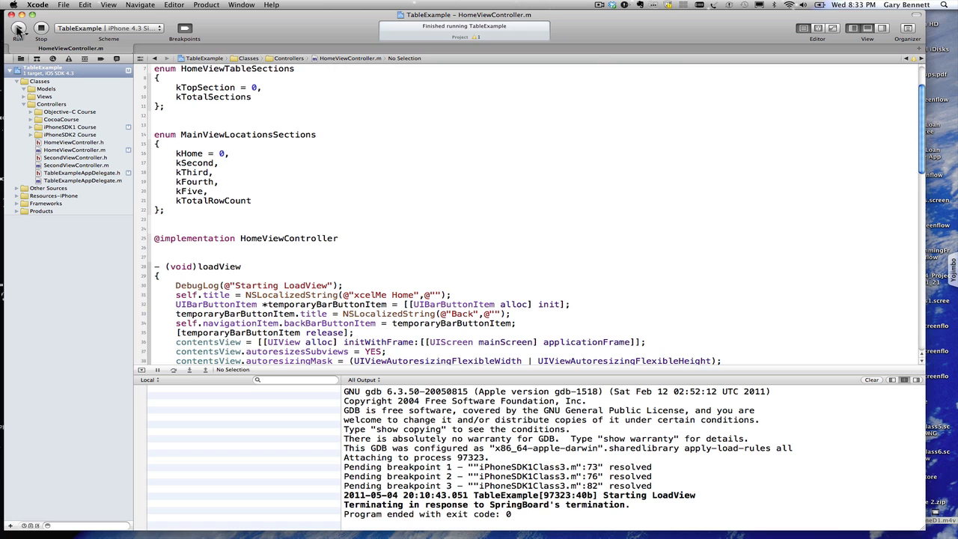
{"action": "left_click", "coordinate": [32, 36]}
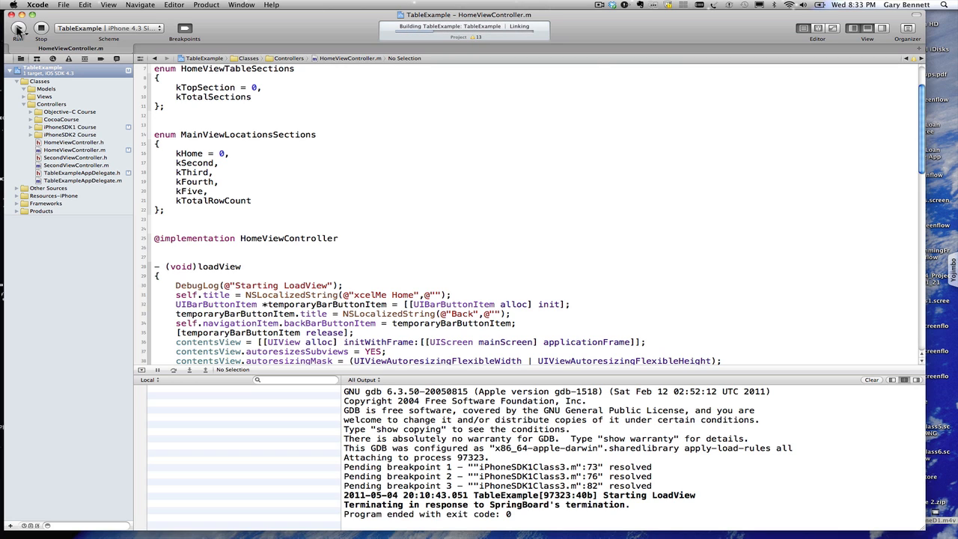
{"action": "left_click", "coordinate": [28, 35]}
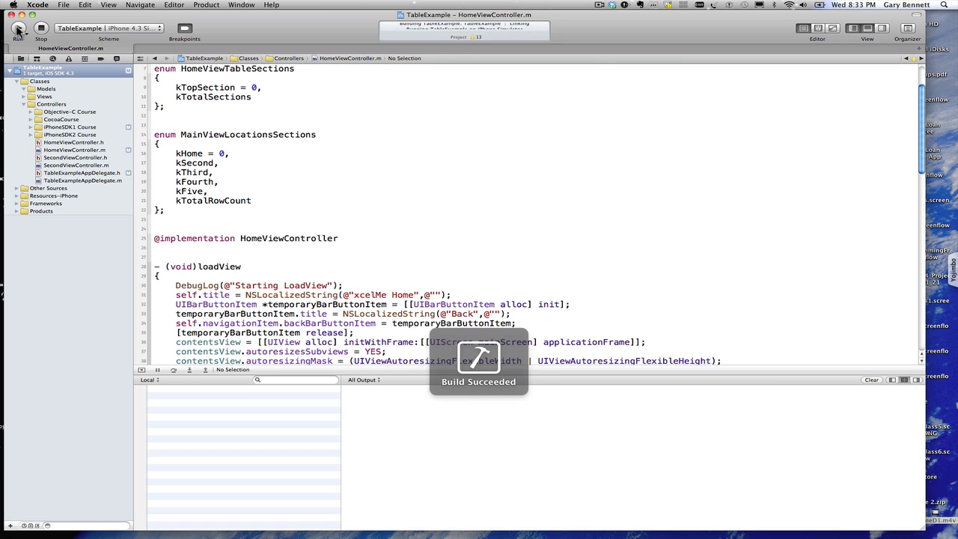
{"action": "left_click", "coordinate": [18, 39]}
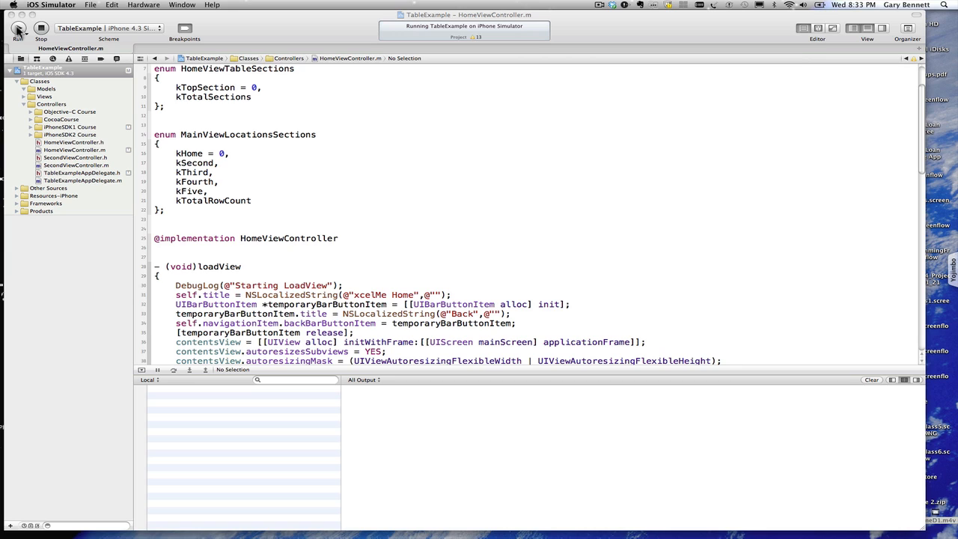
{"action": "left_click", "coordinate": [31, 35]}
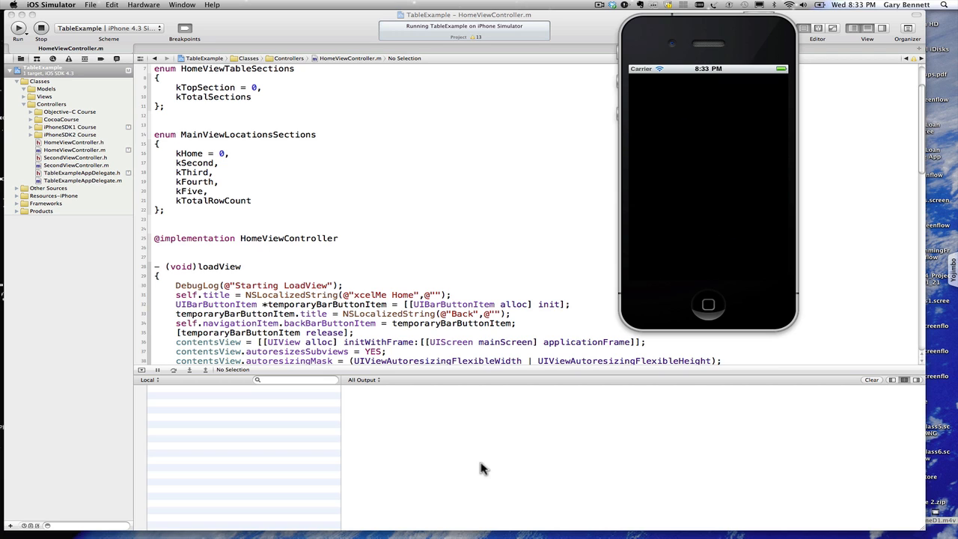
Step: Check the console logs 'HomeViewController loadView, line 30: Starting LoadView' once xcelMe Home loads
{"action": "left_click", "coordinate": [18, 37]}
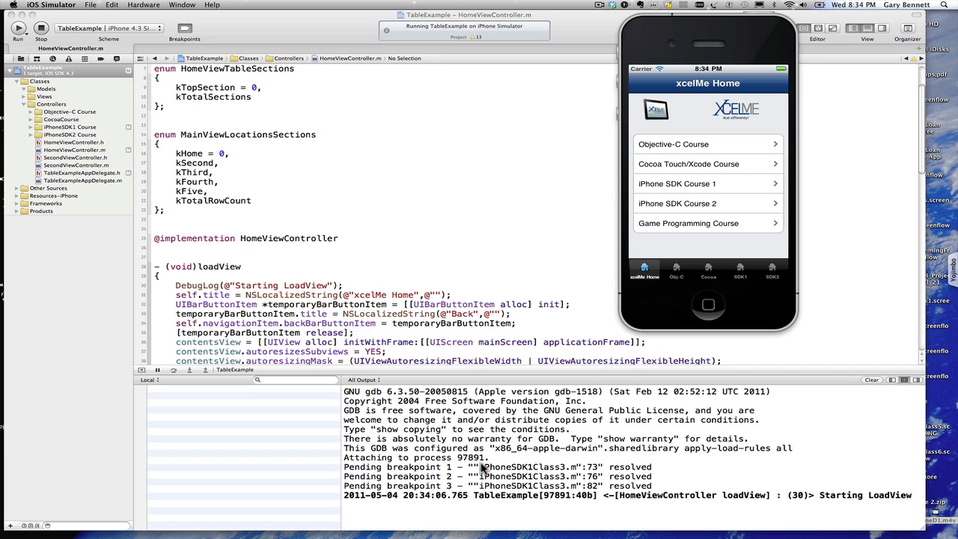
{"action": "mouse_move", "coordinate": [588, 489]}
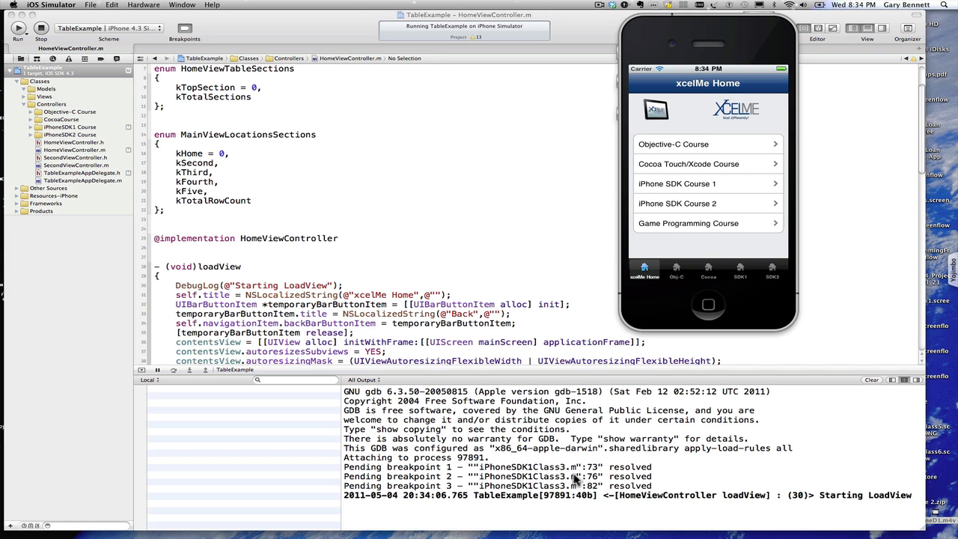
{"action": "mouse_move", "coordinate": [648, 522]}
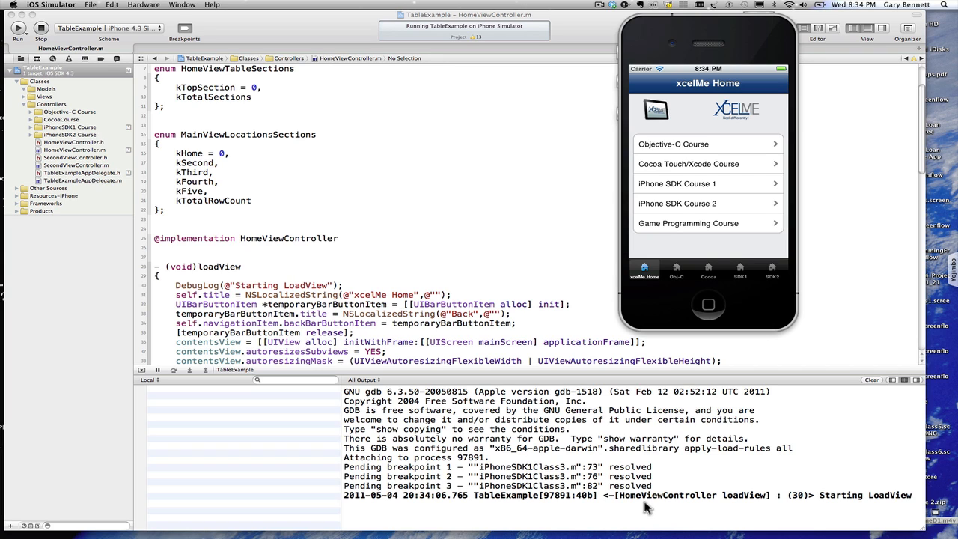
{"action": "mouse_move", "coordinate": [876, 504]}
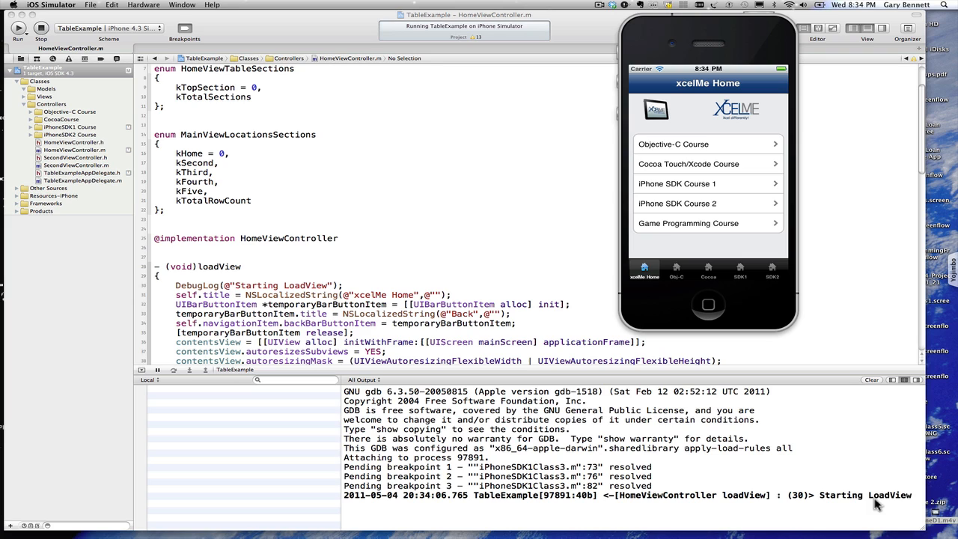
{"action": "mouse_move", "coordinate": [407, 309]}
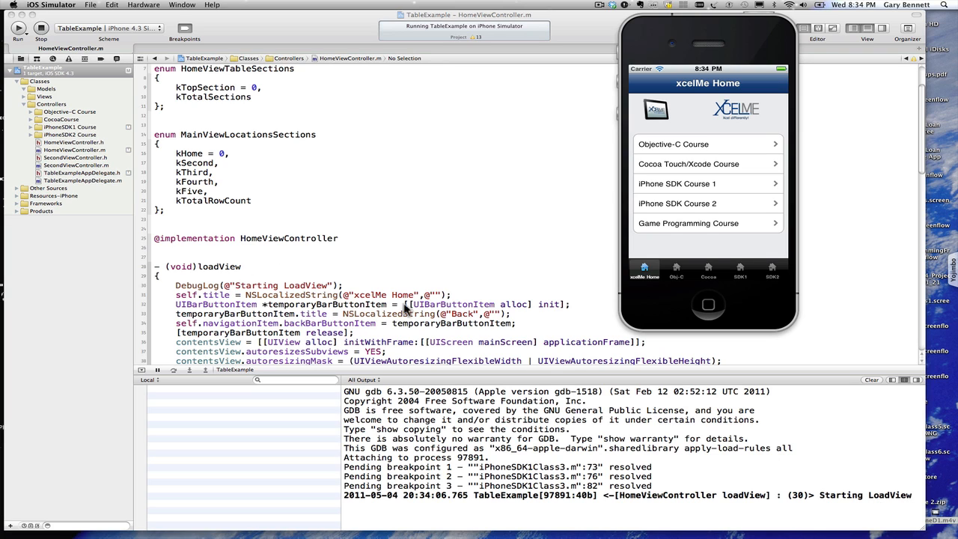
{"action": "mouse_move", "coordinate": [649, 503]}
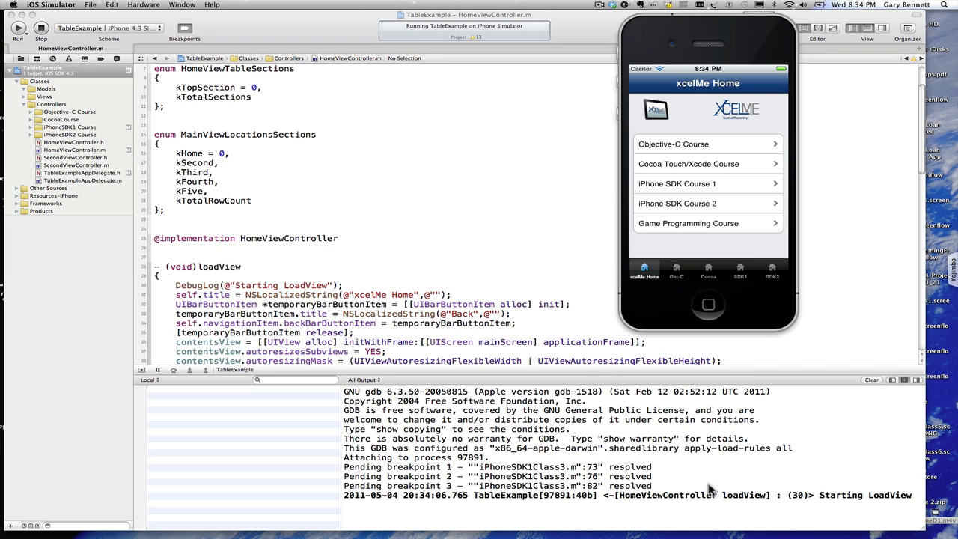
{"action": "mouse_move", "coordinate": [188, 229]}
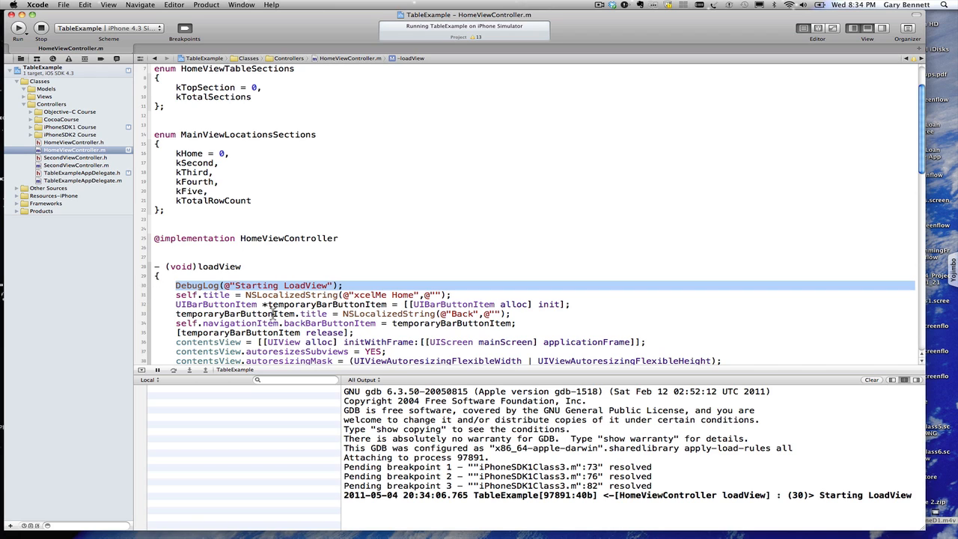
{"action": "mouse_move", "coordinate": [796, 518]}
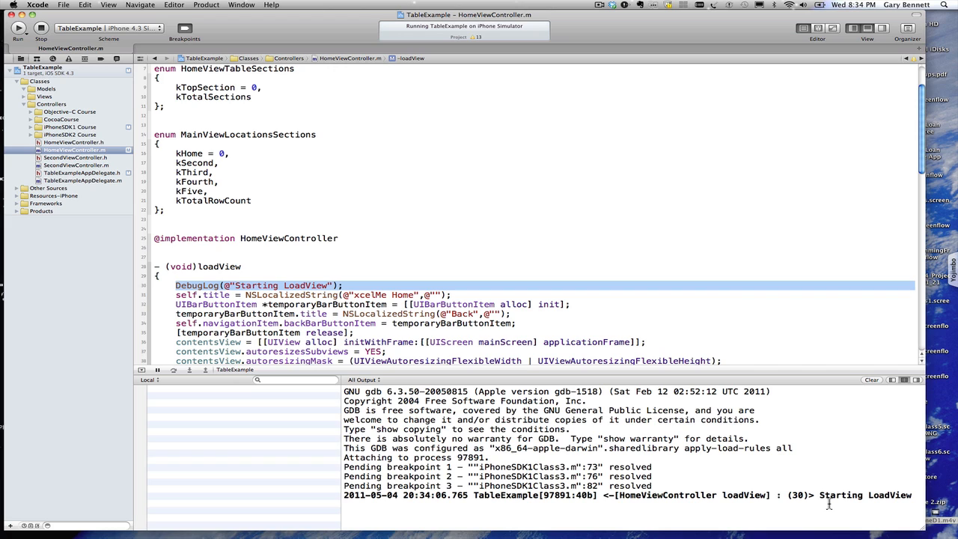
{"action": "mouse_move", "coordinate": [254, 186]}
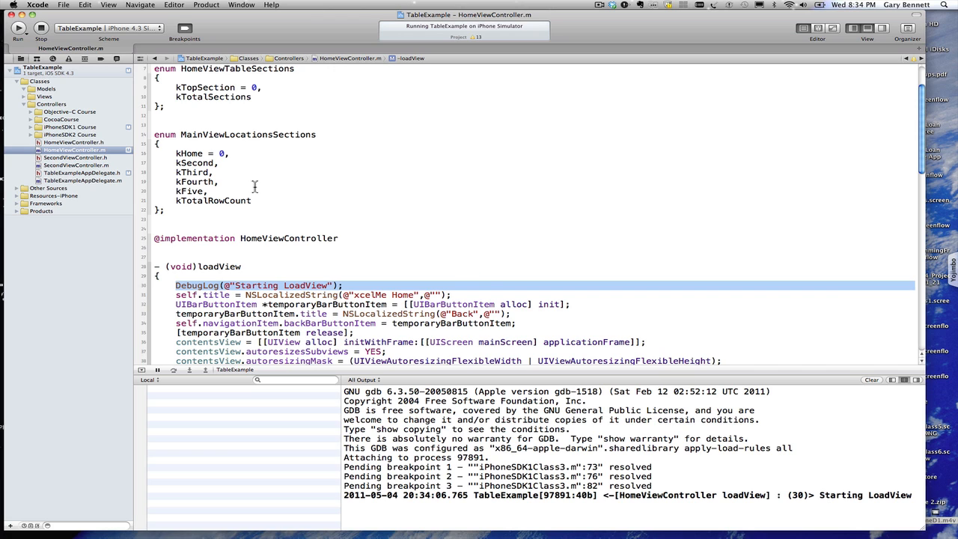
Step: Set the Run build configuration to Release, dismiss the simulator alert, and stop the app
{"action": "left_click", "coordinate": [113, 36]}
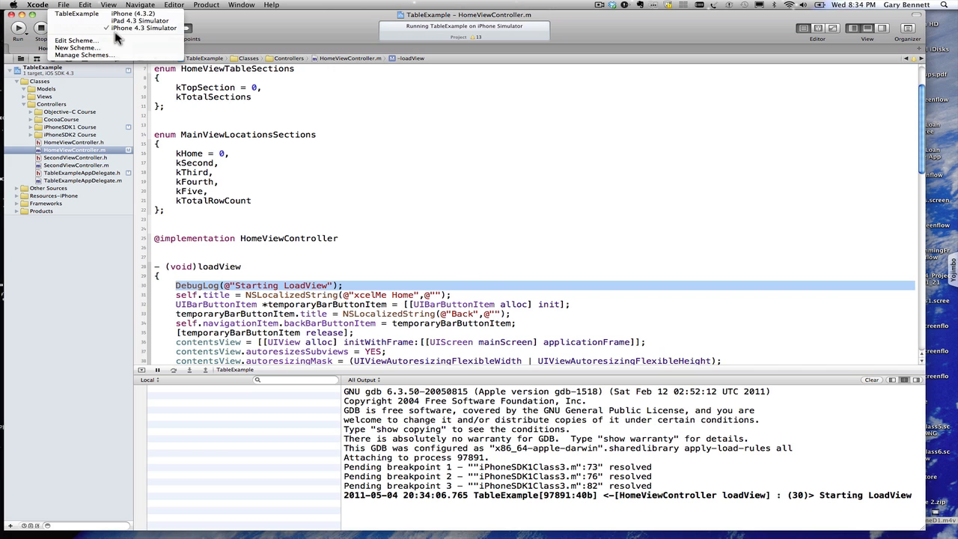
{"action": "left_click", "coordinate": [86, 54]}
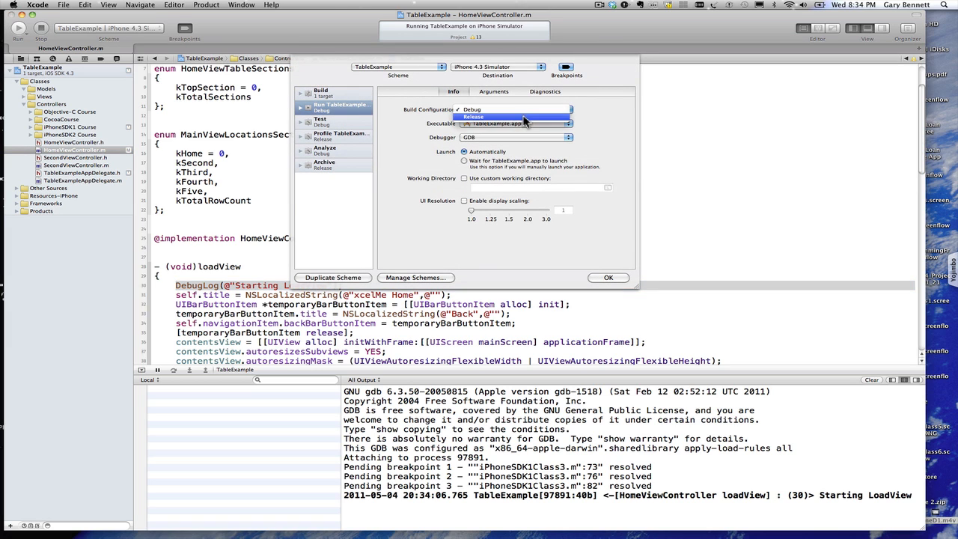
{"action": "left_click", "coordinate": [609, 278]}
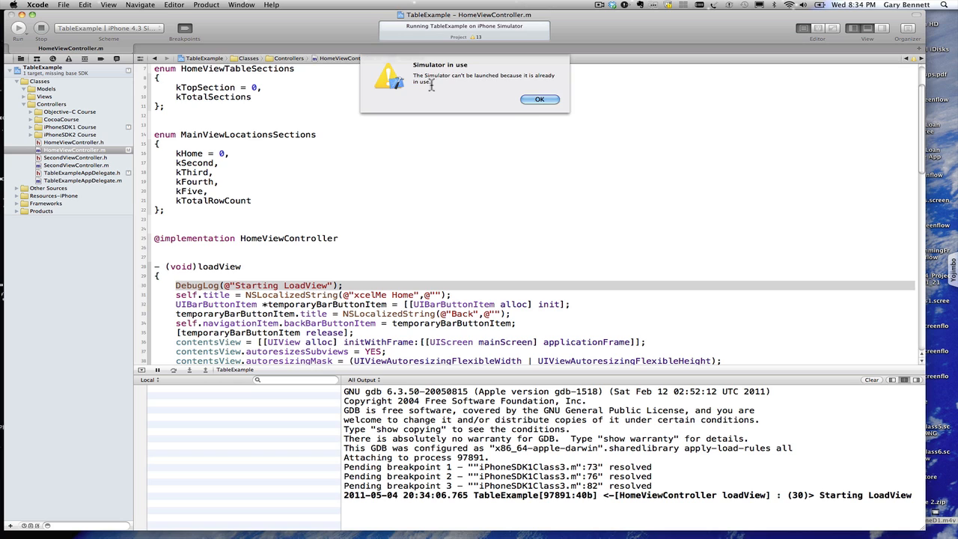
{"action": "left_click", "coordinate": [540, 99]}
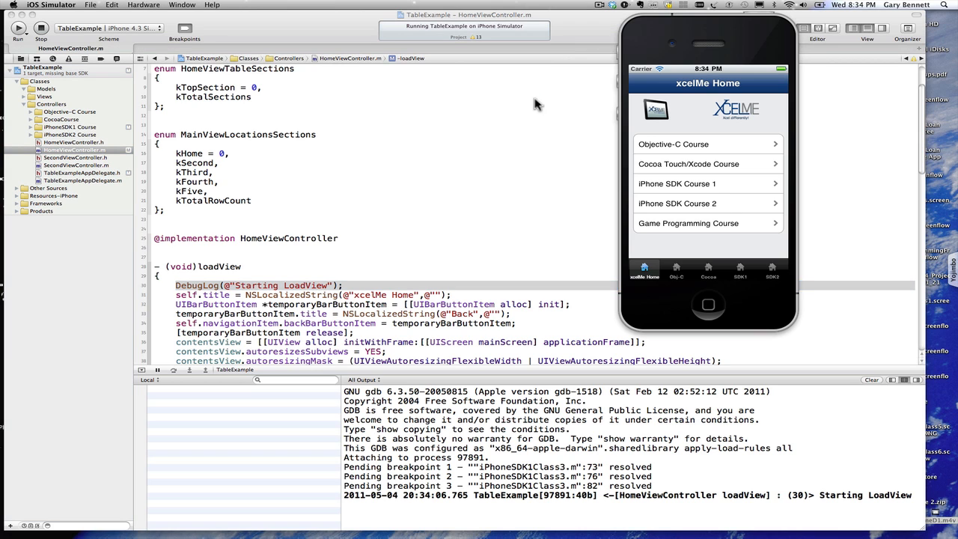
{"action": "left_click", "coordinate": [40, 28]}
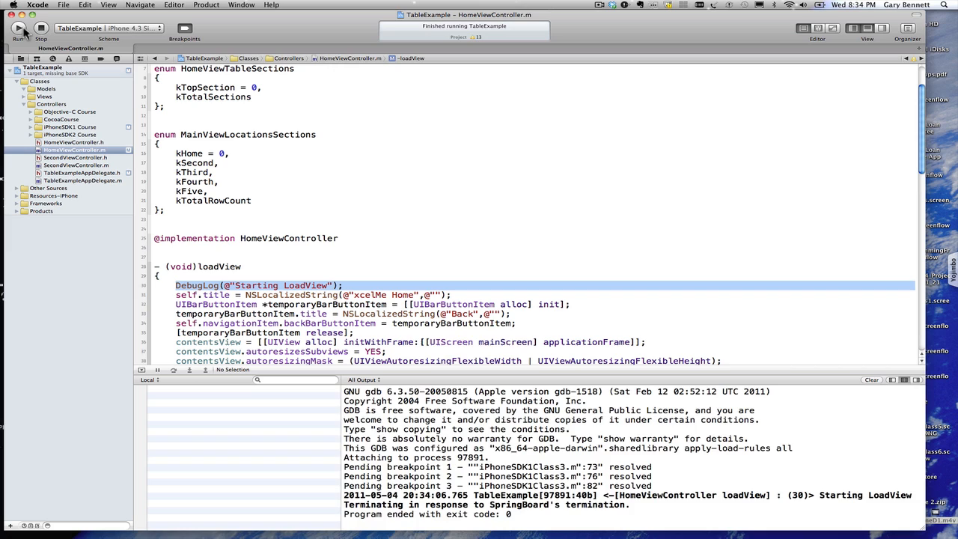
Step: Launch the Release build and confirm the console shows no Starting LoadView line
{"action": "left_click", "coordinate": [18, 28]}
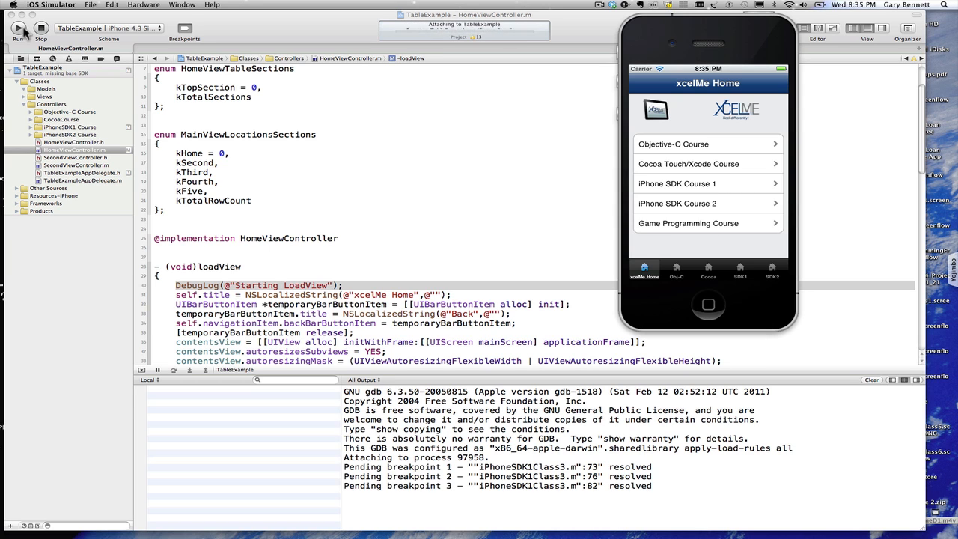
{"action": "left_click", "coordinate": [19, 36]}
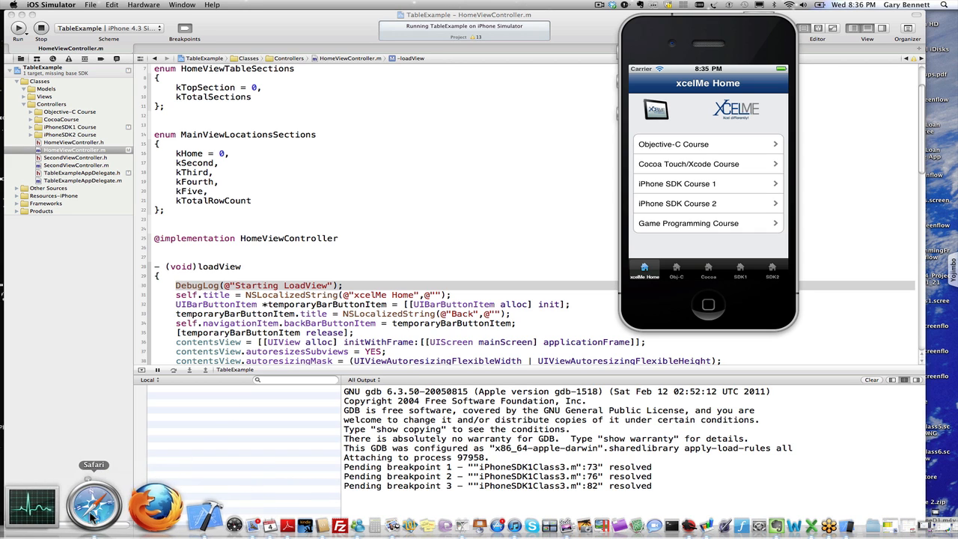
Step: Bring up Safari and open xcelme.com's free iPhone, iPad and Mac webinars page
{"action": "left_click", "coordinate": [92, 513]}
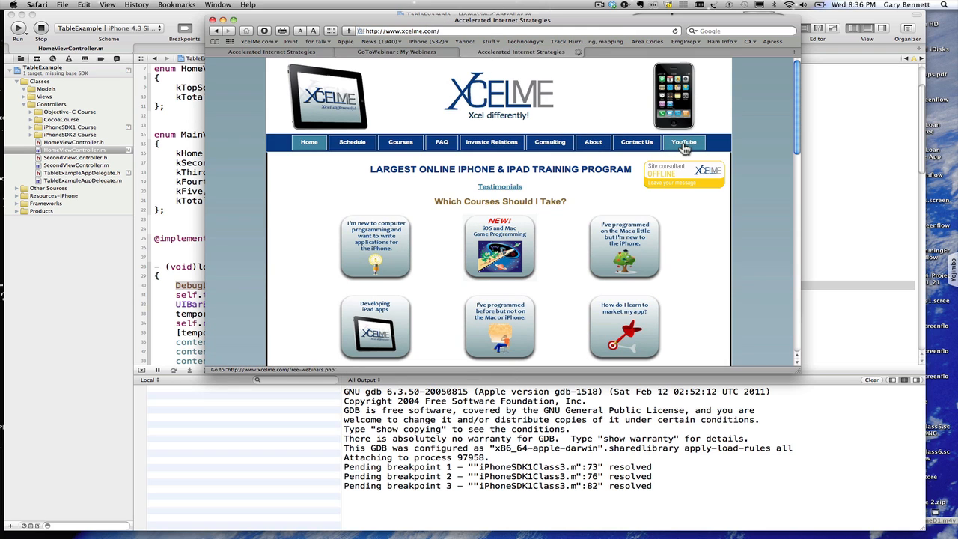
{"action": "left_click", "coordinate": [683, 142]}
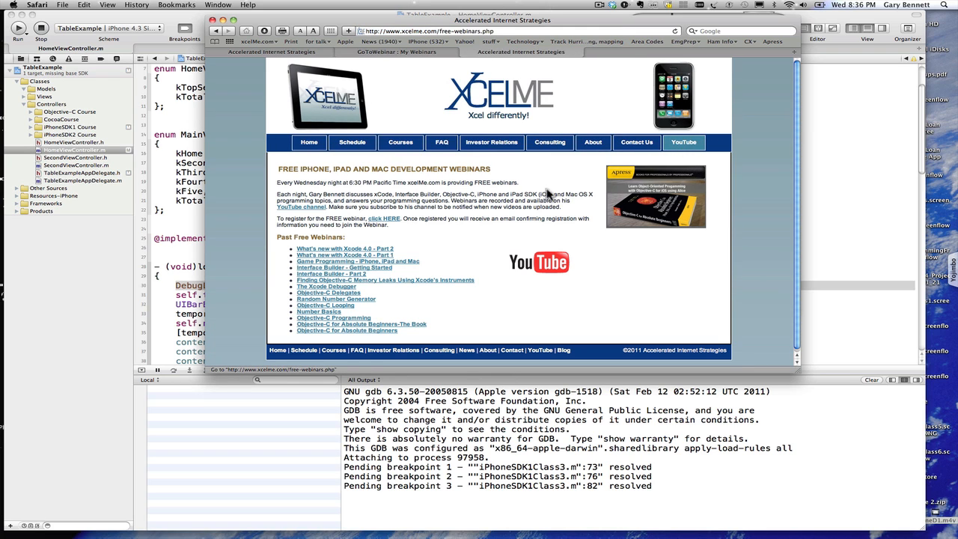
{"action": "mouse_move", "coordinate": [383, 217]}
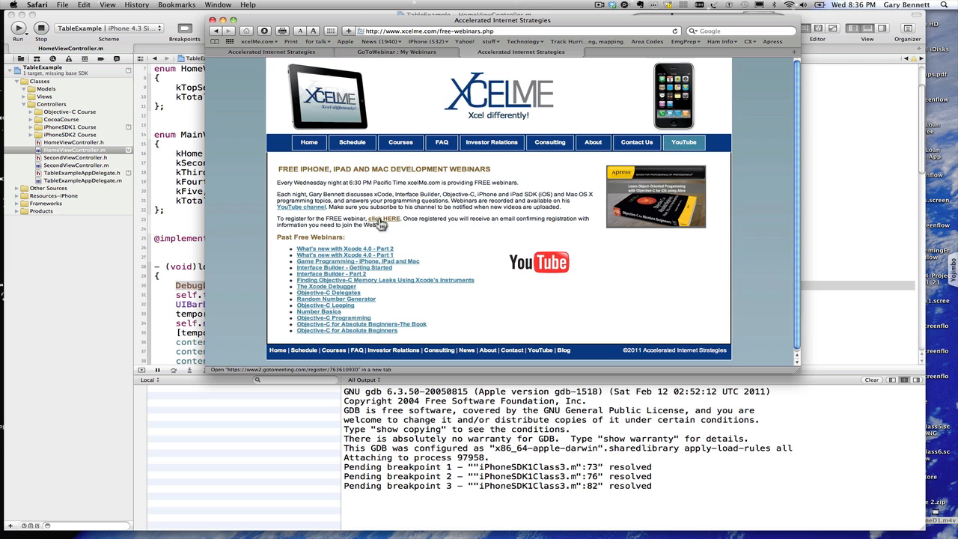
{"action": "mouse_move", "coordinate": [382, 218]}
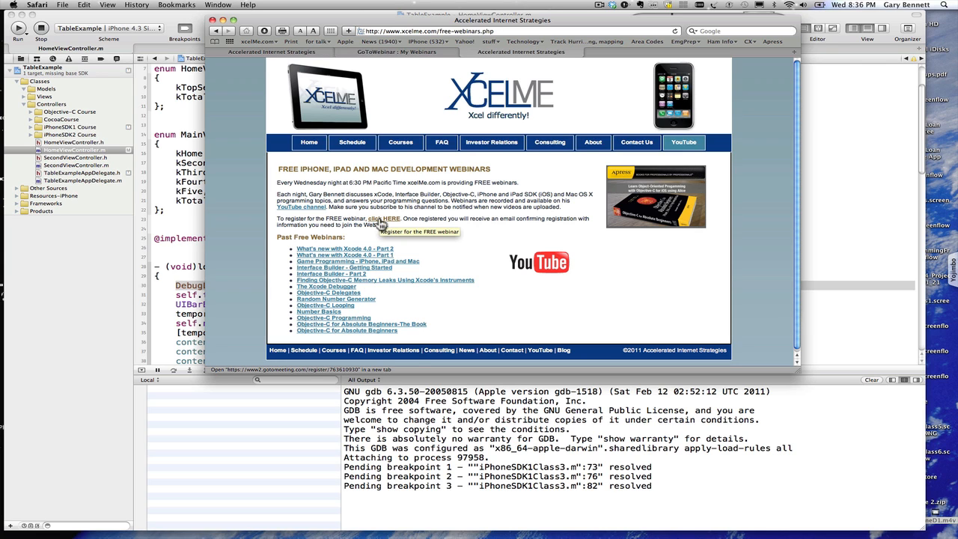
{"action": "mouse_move", "coordinate": [367, 257]}
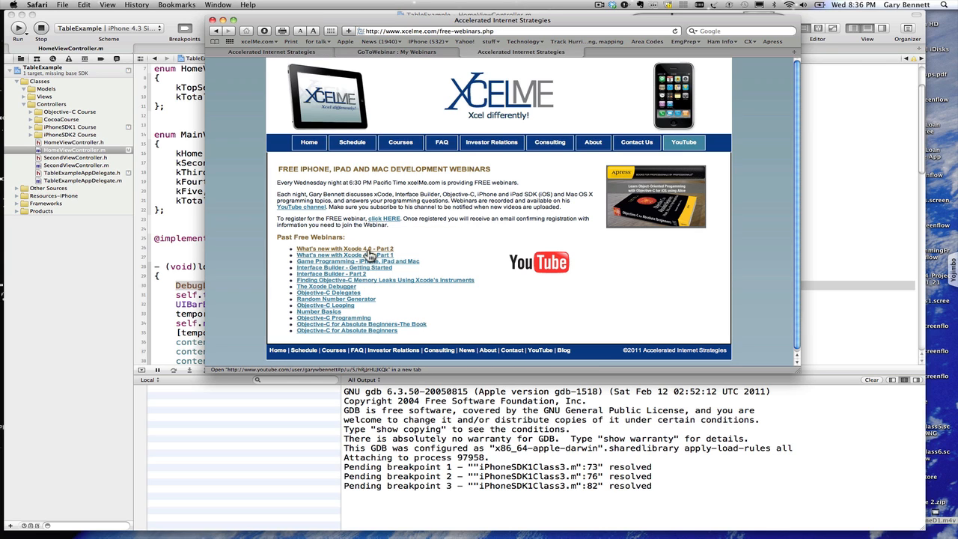
{"action": "mouse_move", "coordinate": [367, 256]}
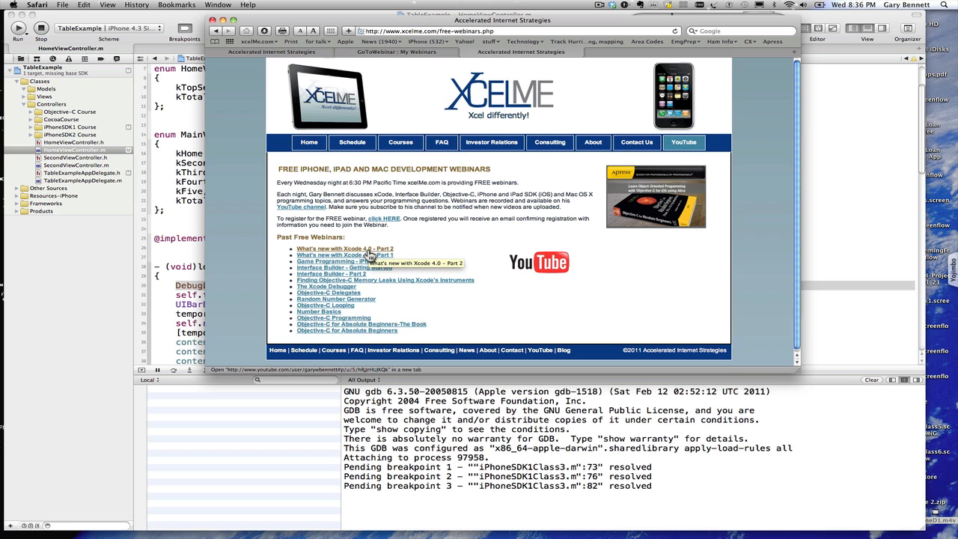